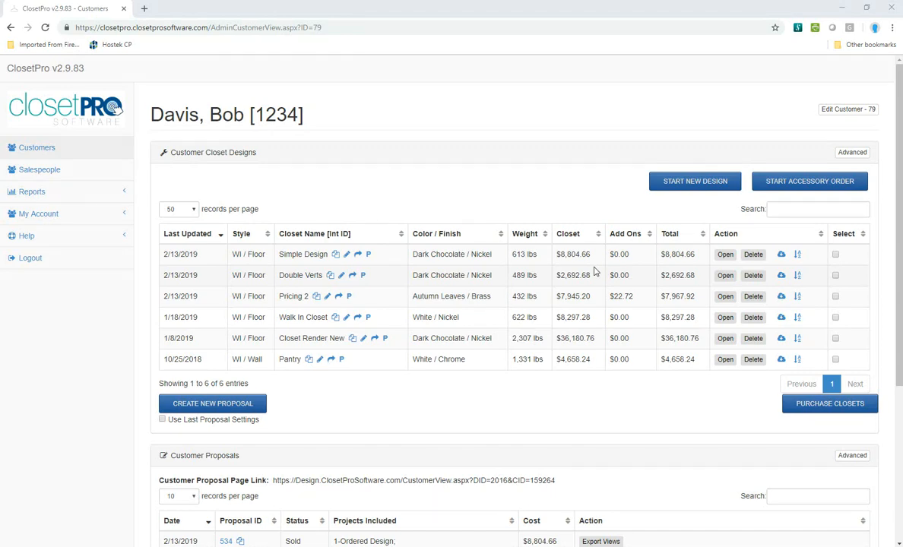
mouse_move(391, 284)
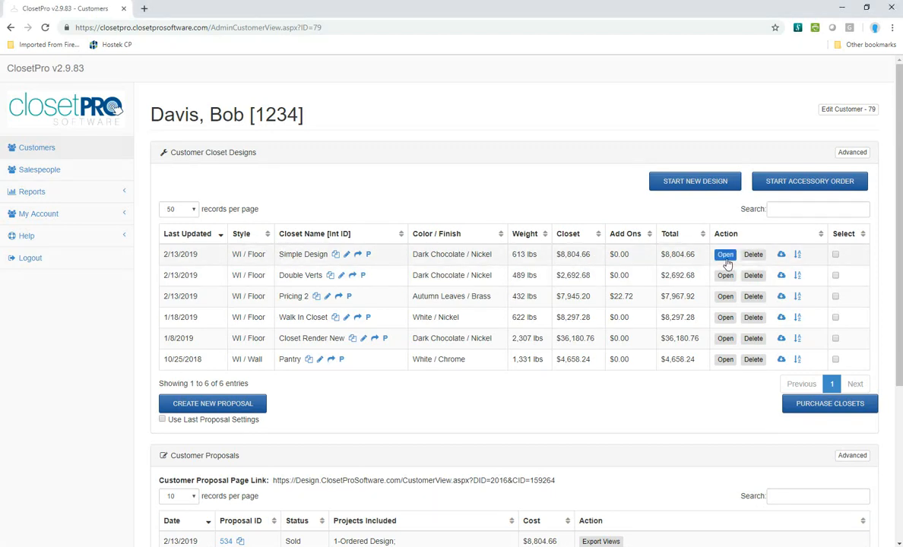
left_click(725, 254)
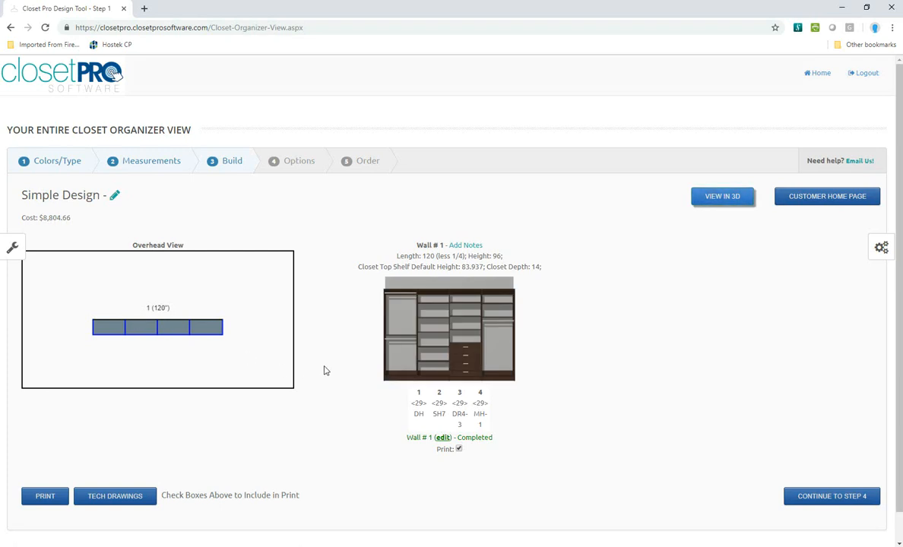
mouse_move(467, 367)
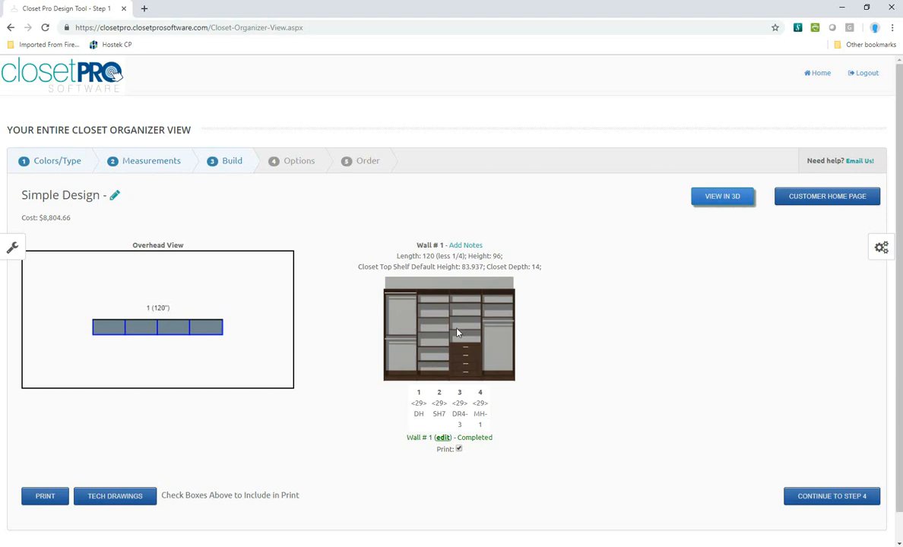
mouse_move(396, 327)
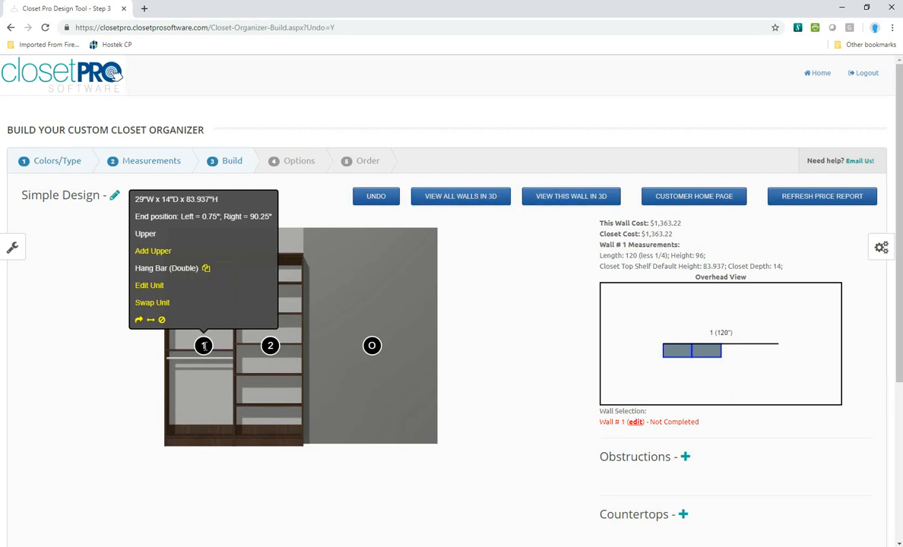
mouse_move(225, 366)
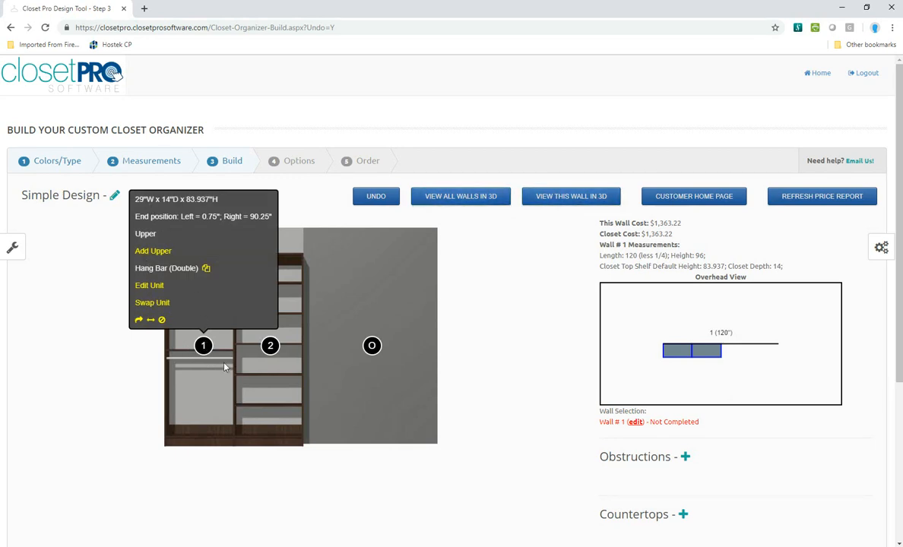
left_click(270, 345)
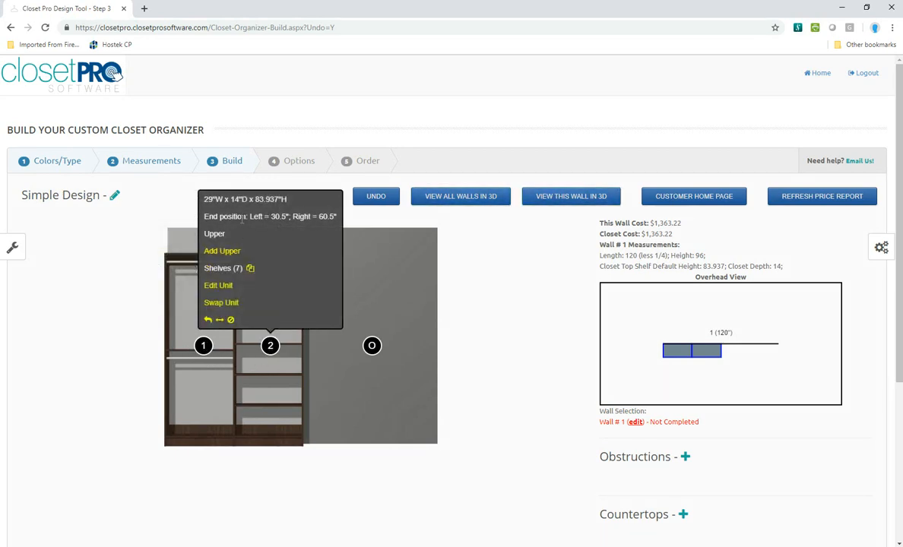
left_click(454, 411)
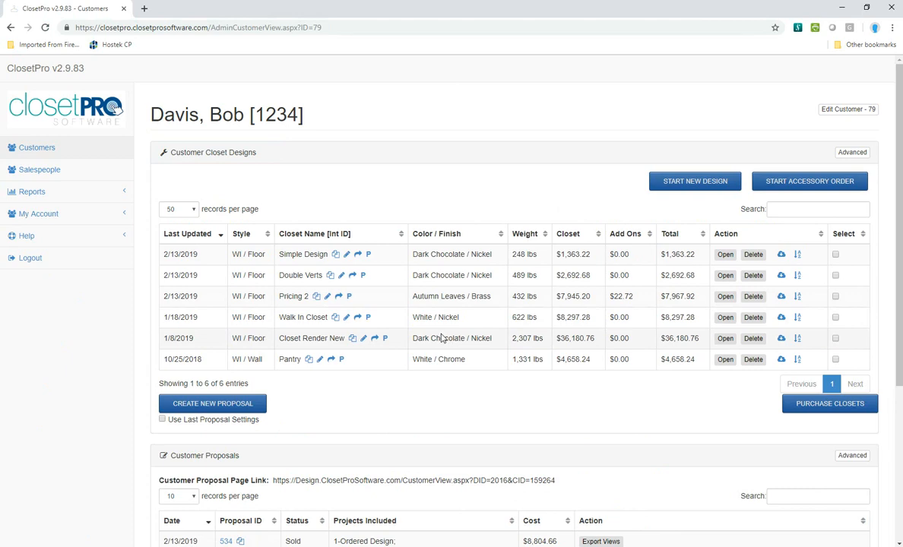
mouse_move(296, 266)
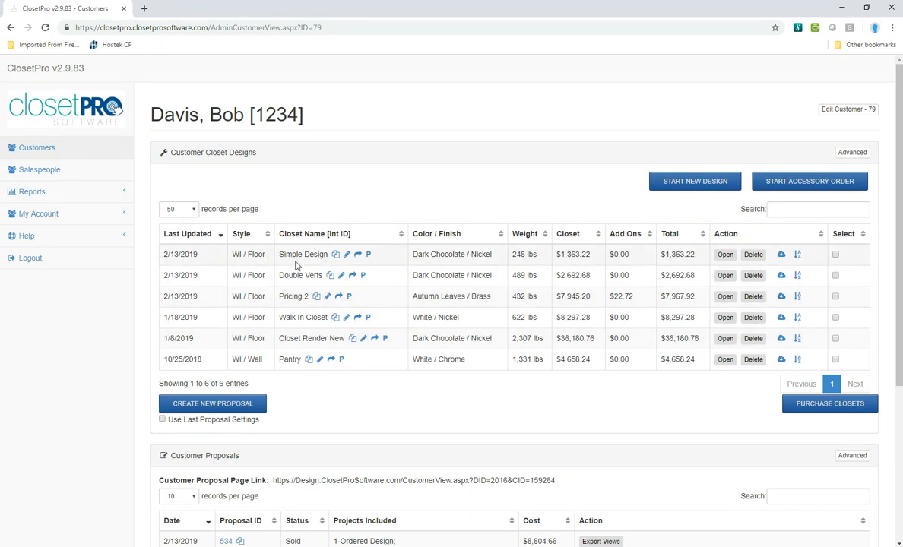
mouse_move(368, 253)
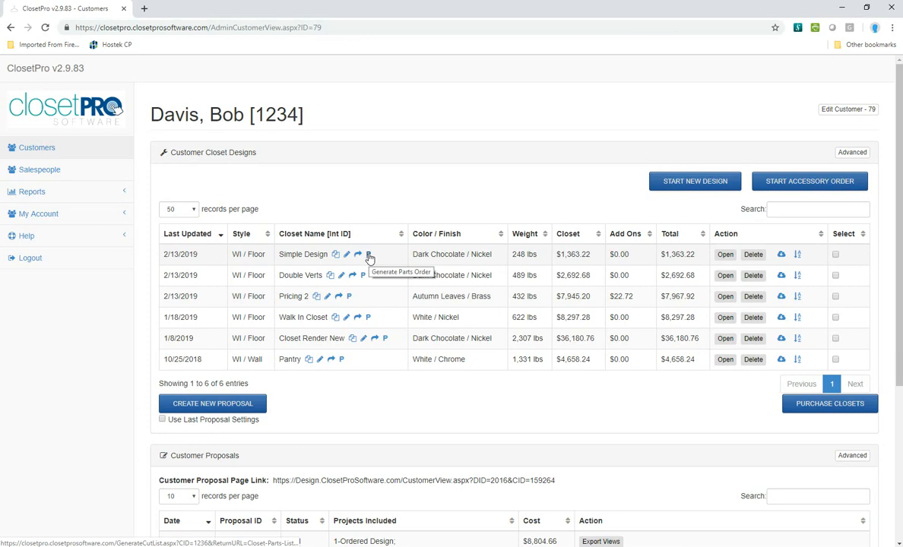
left_click(369, 253)
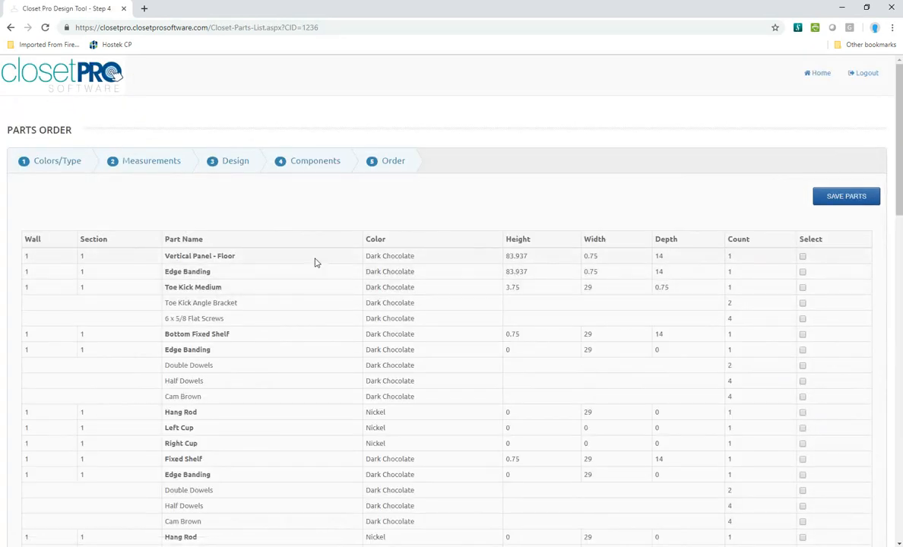
Step: Scroll through the Simple Design parts order and tick the first wall-1 part
scroll("down", 3)
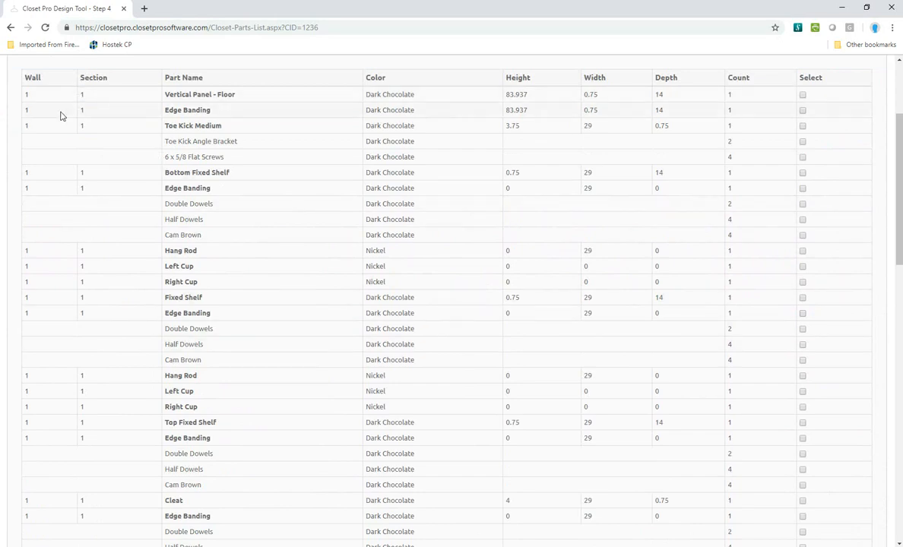
scroll("down", 3)
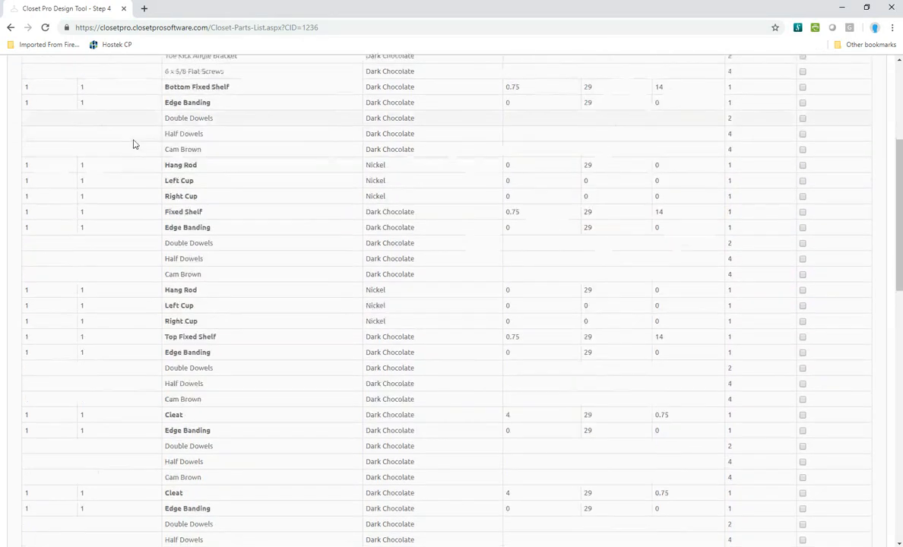
scroll("down", 3)
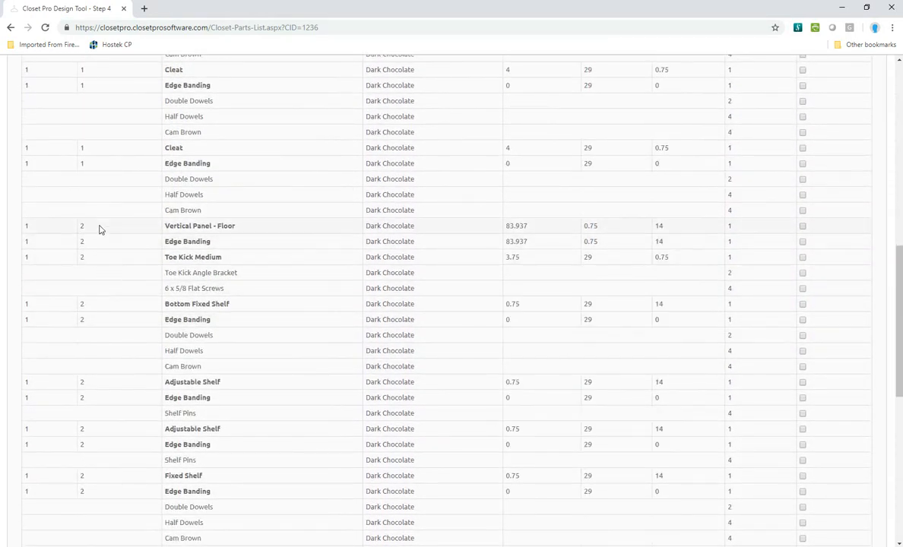
scroll("down", 3)
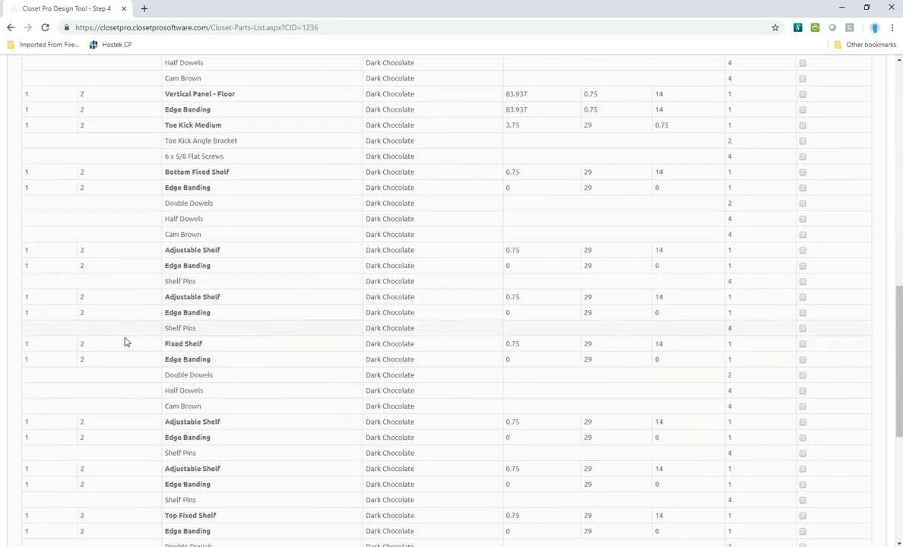
scroll("down", 3)
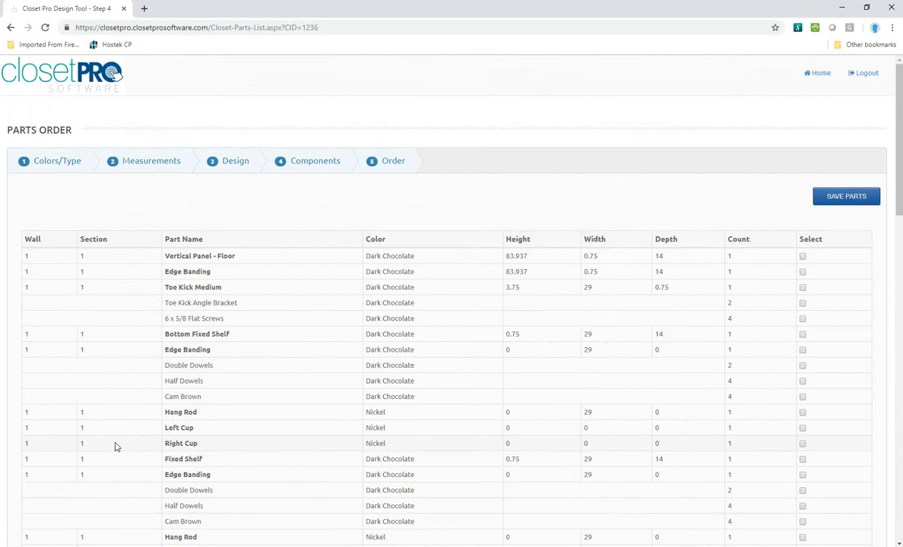
mouse_move(196, 252)
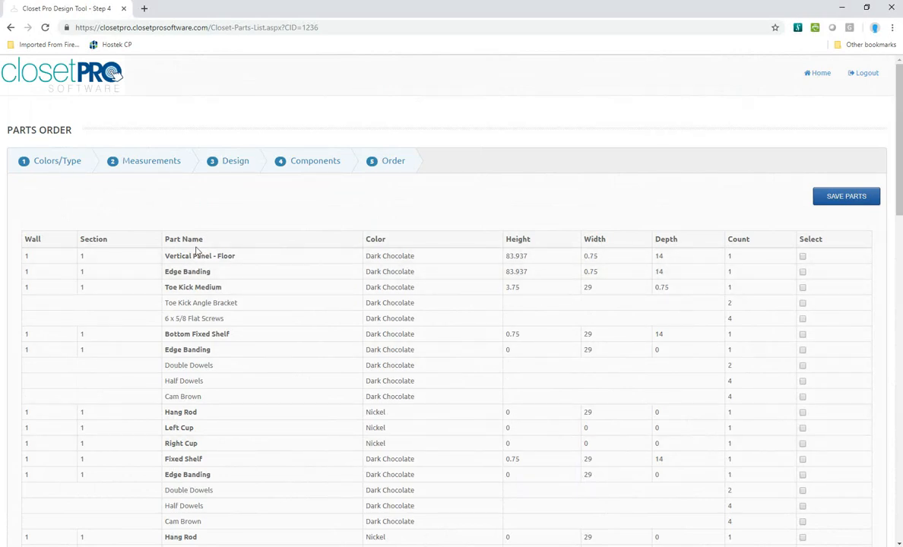
scroll("down", 3)
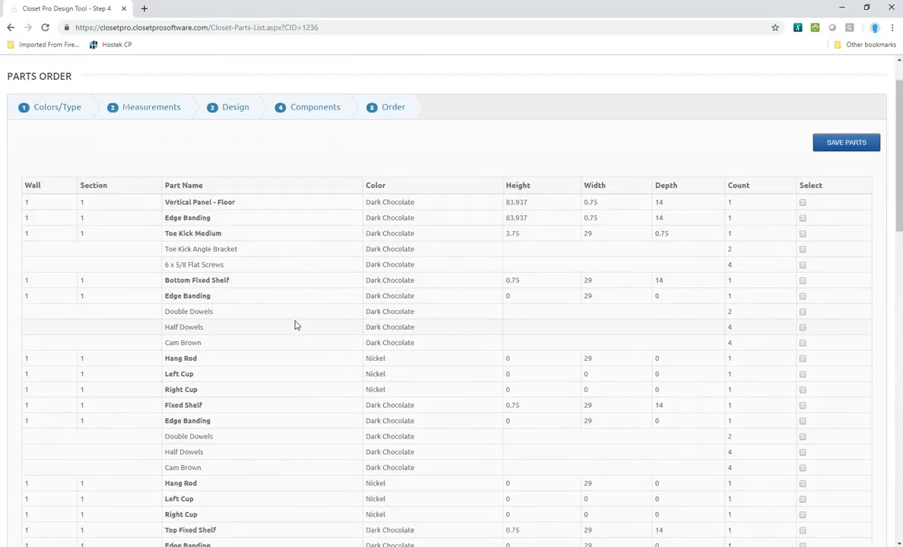
scroll("down", 3)
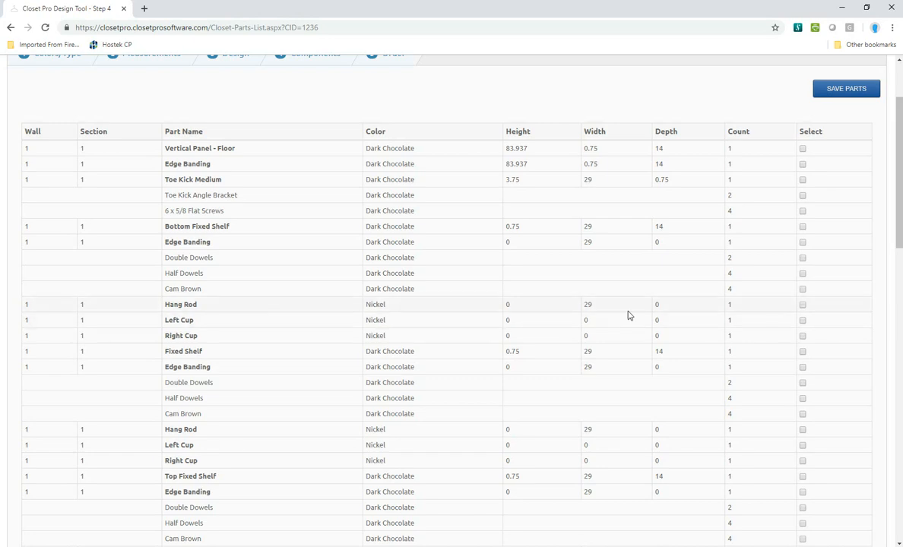
left_click(802, 304)
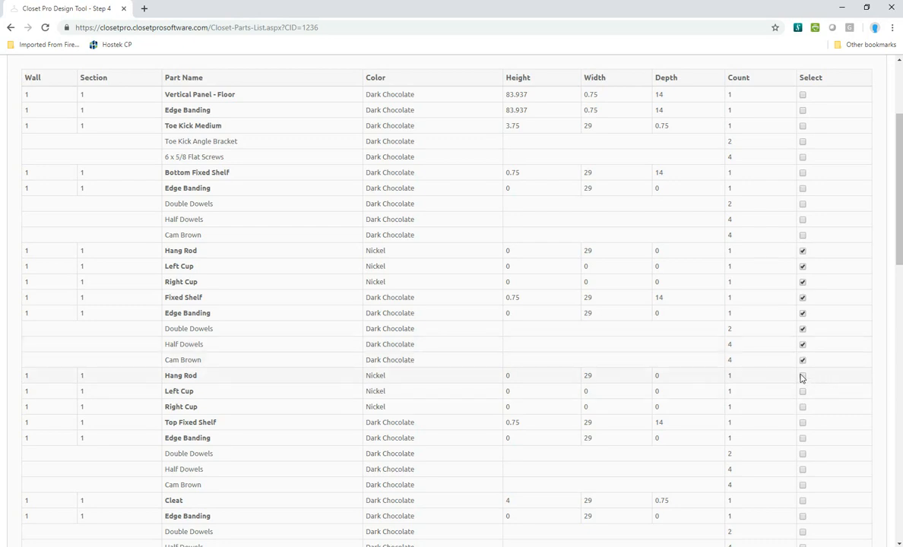
Step: Tick another hang rod part, the section-2 adjustable shelf and its edge banding, then save
left_click(802, 375)
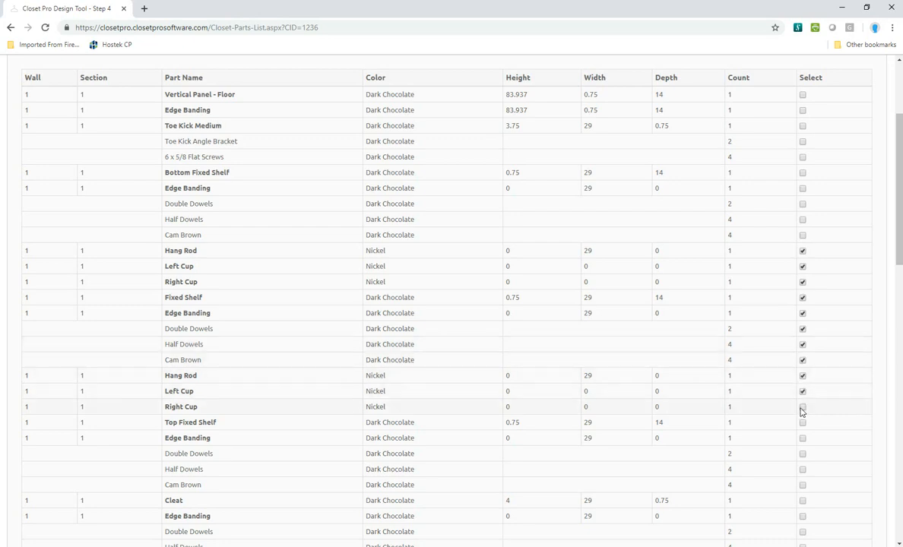
scroll("down", 3)
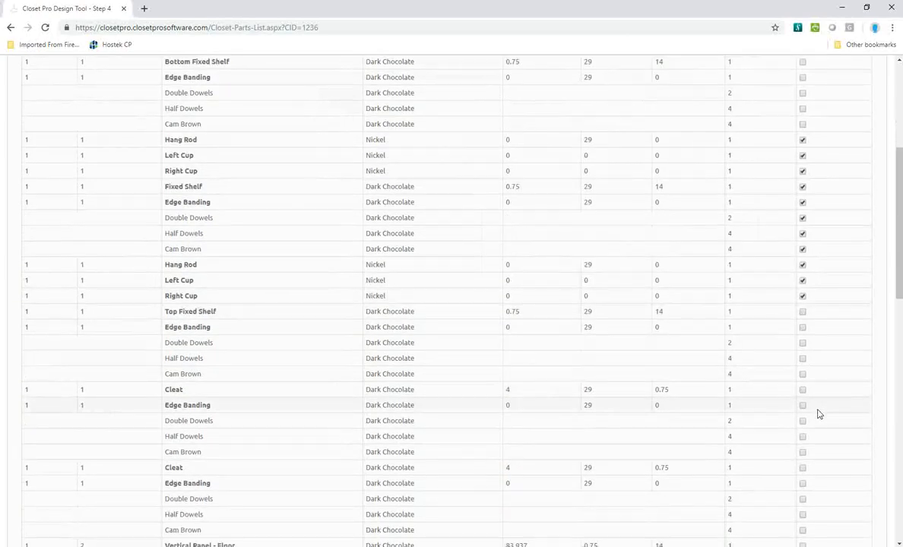
scroll("down", 3)
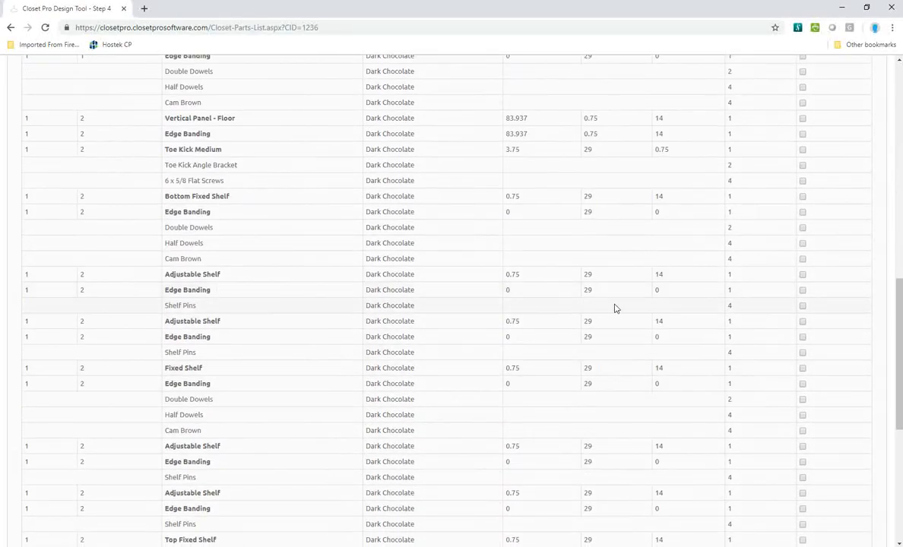
left_click(802, 275)
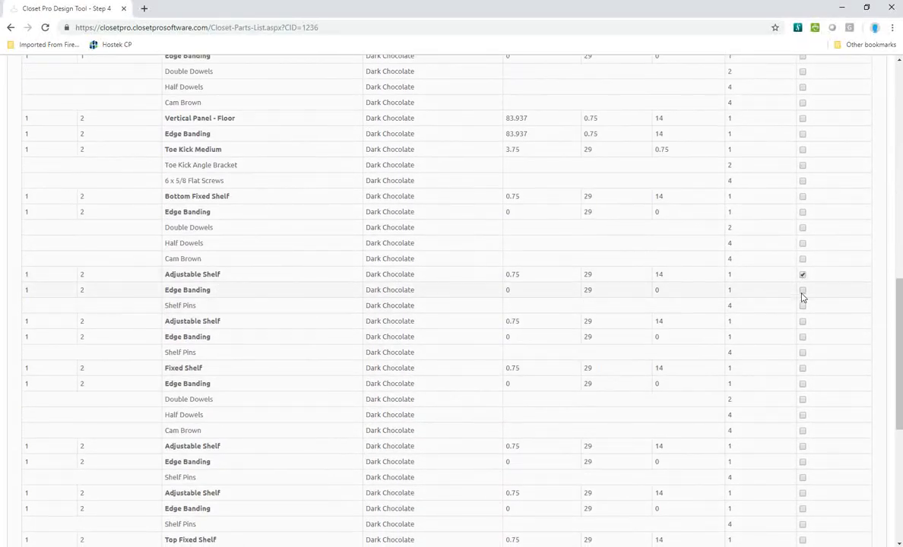
left_click(802, 289)
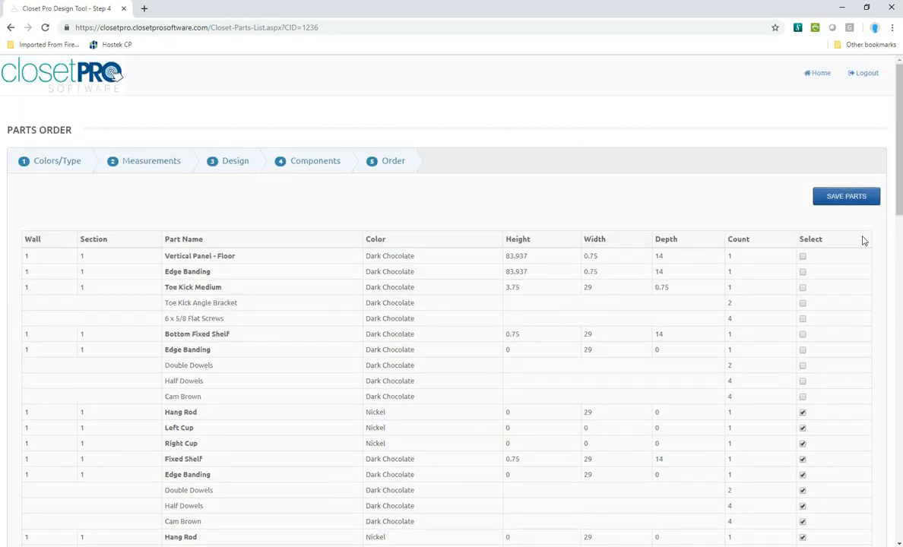
left_click(846, 196)
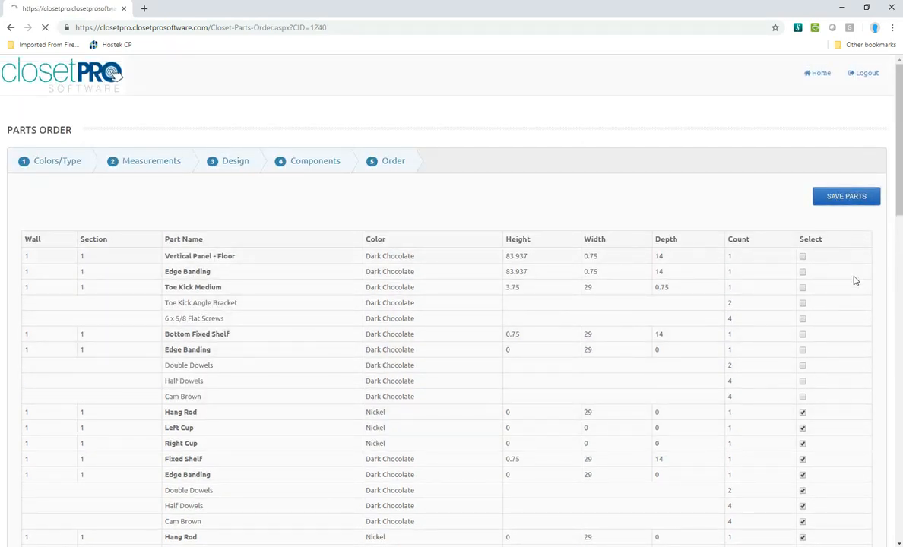
Step: Set adjustable shelf and banding to 4 and shelf pins to 16, updating cost to $211.40
left_click(846, 196)
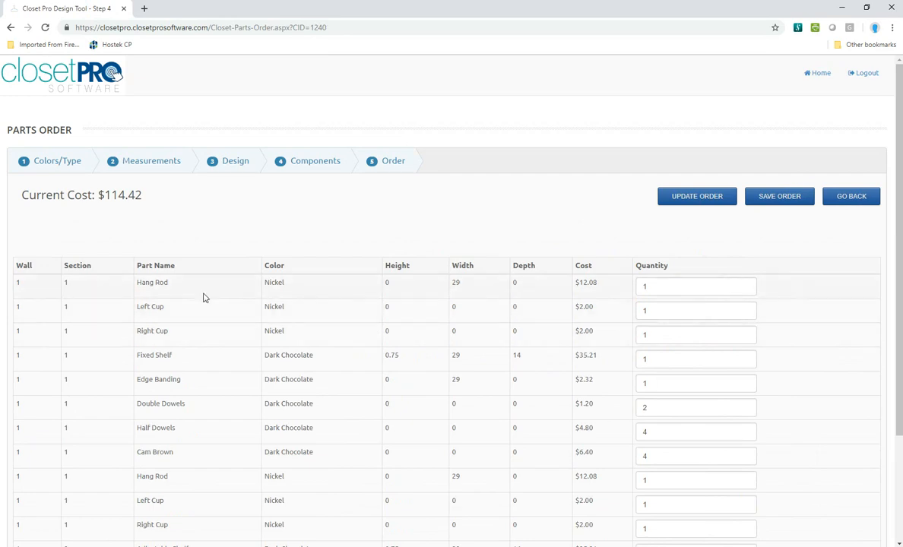
scroll("down", 3)
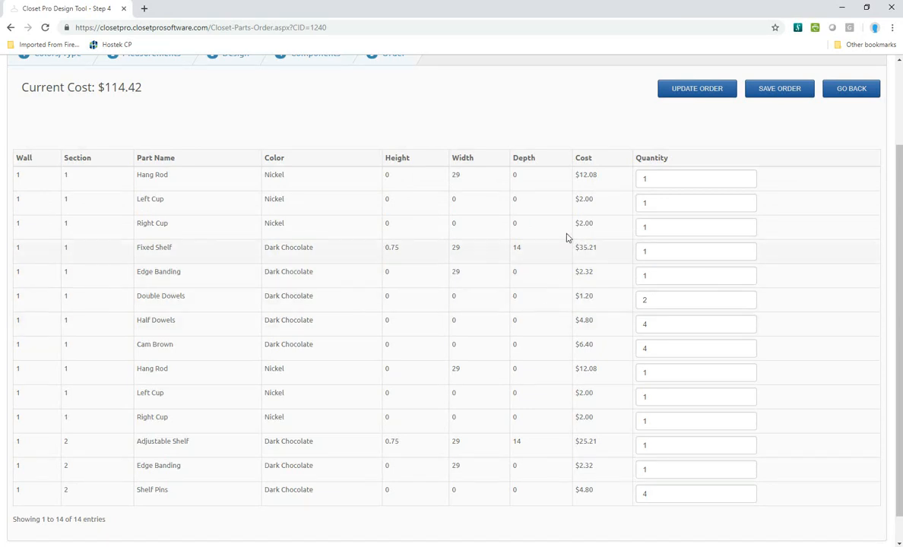
mouse_move(234, 463)
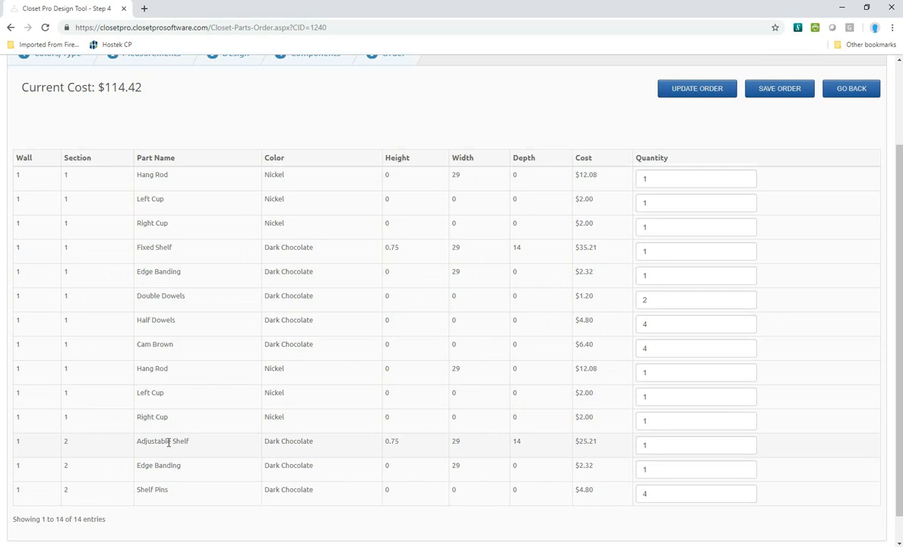
mouse_move(225, 444)
type("4")
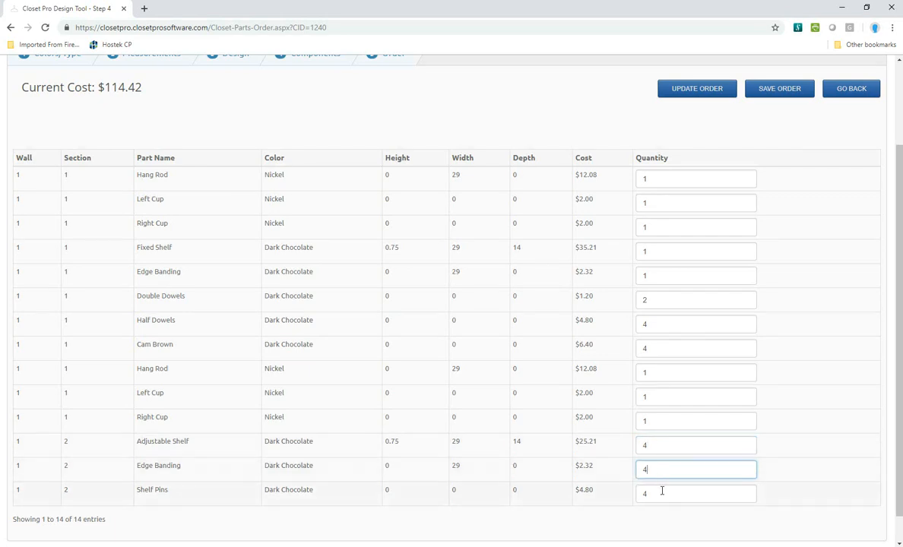
type("16")
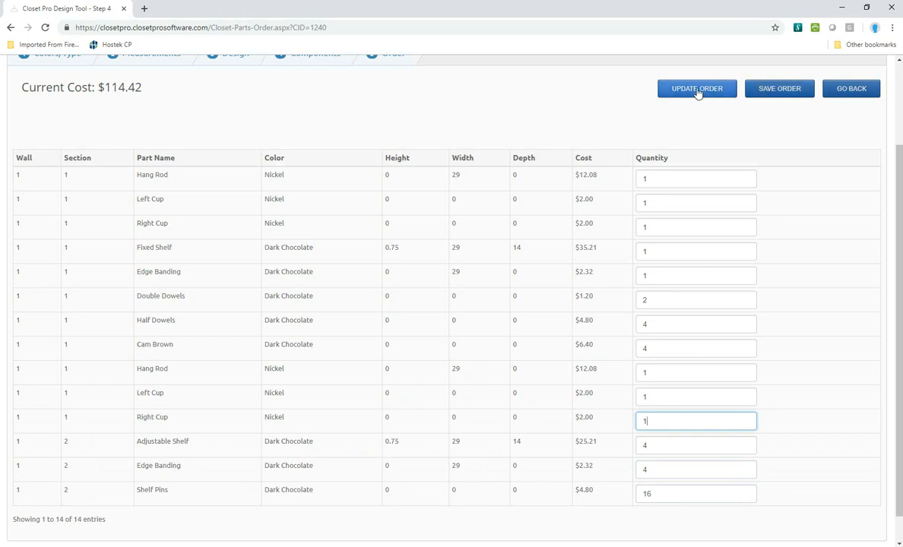
left_click(696, 88)
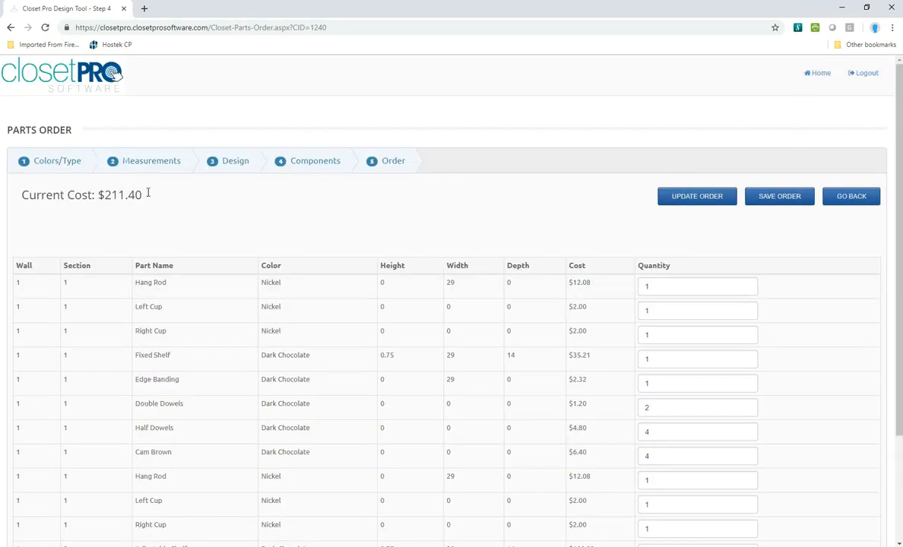
scroll("down", 3)
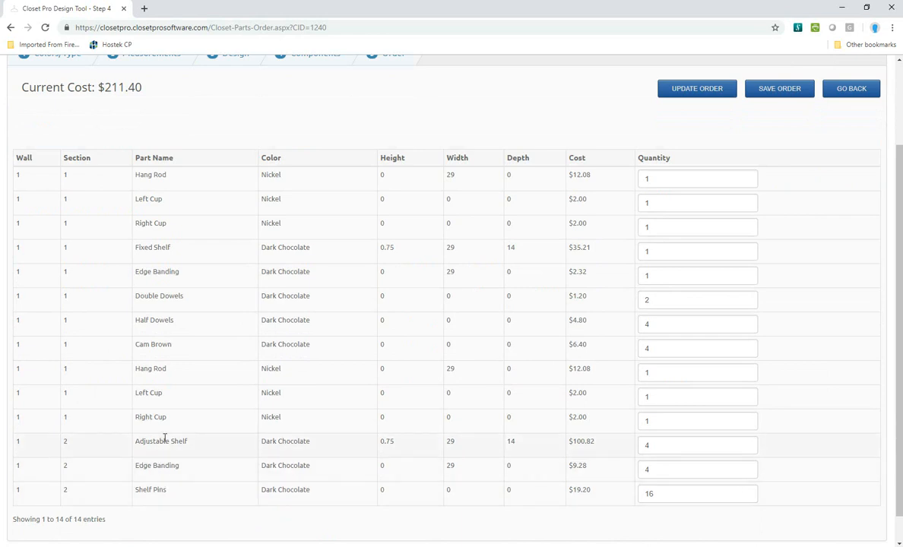
mouse_move(174, 451)
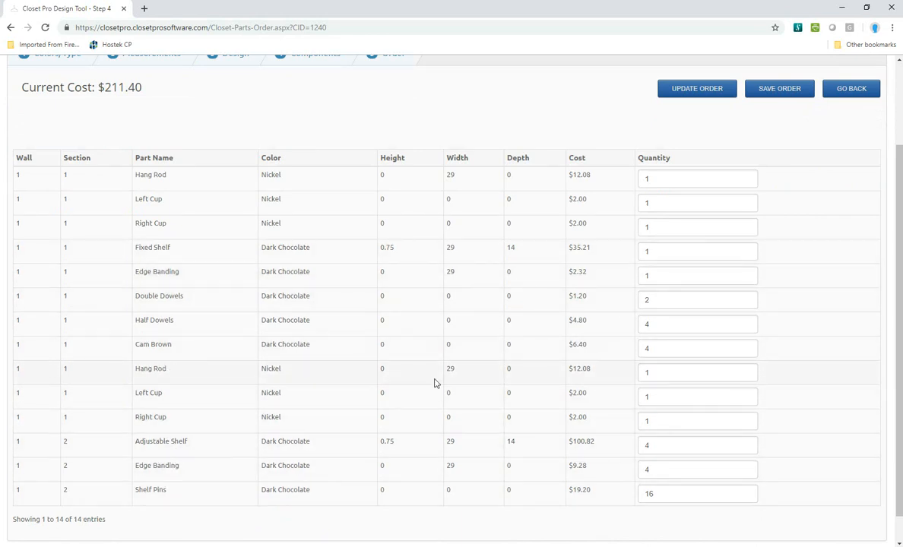
Step: Delete the duplicate hang rod and cup rows and save the 11-part order at $195.31
left_click(697, 372)
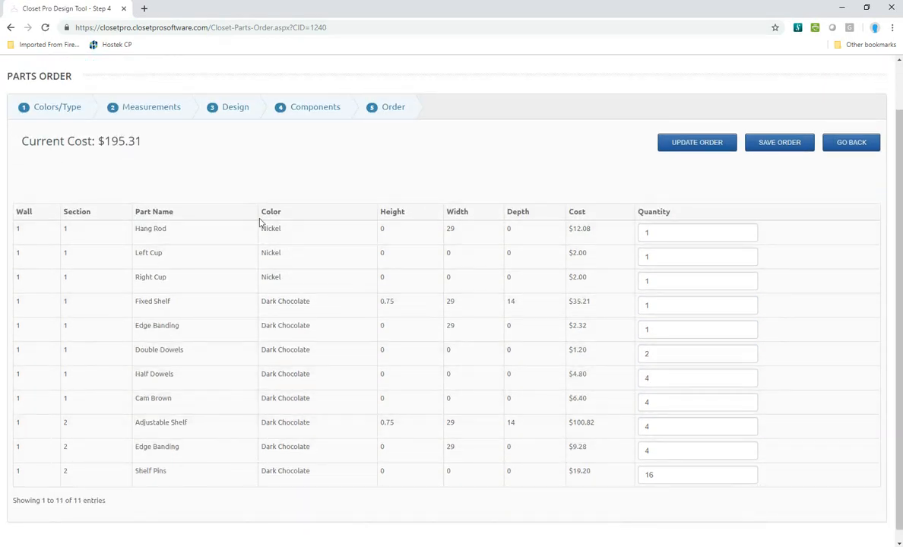
mouse_move(374, 463)
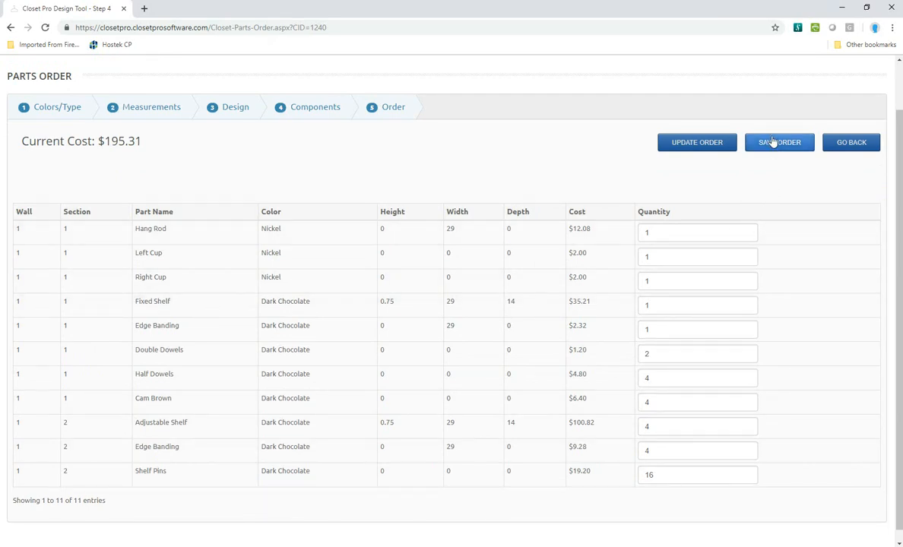
left_click(779, 142)
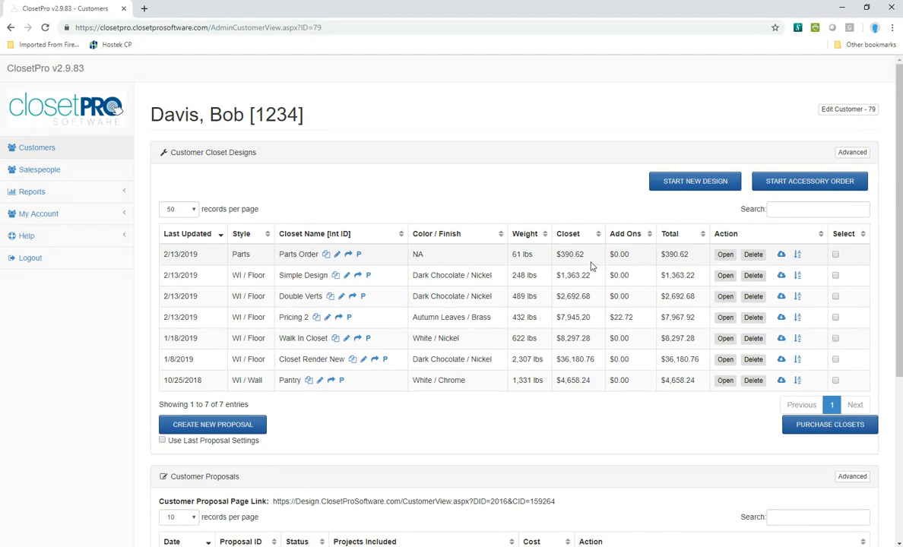
mouse_move(737, 257)
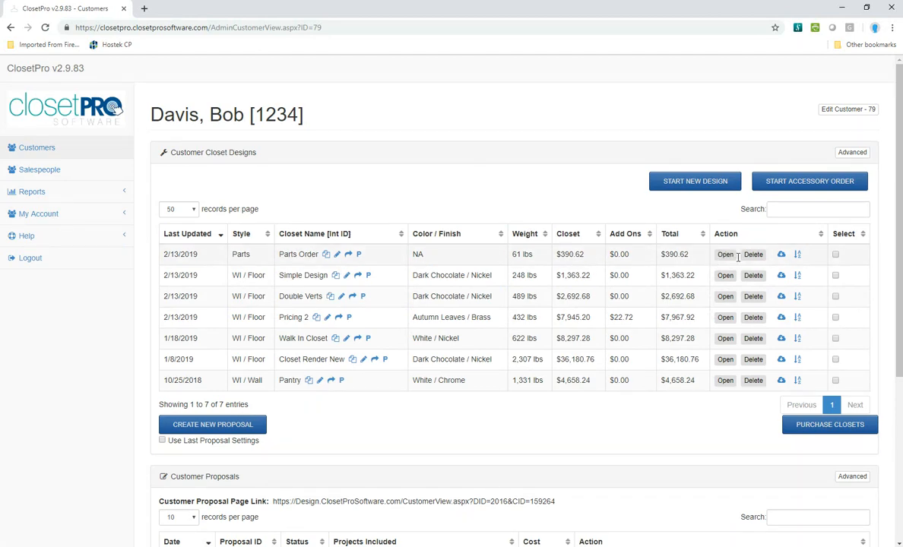
left_click(724, 254)
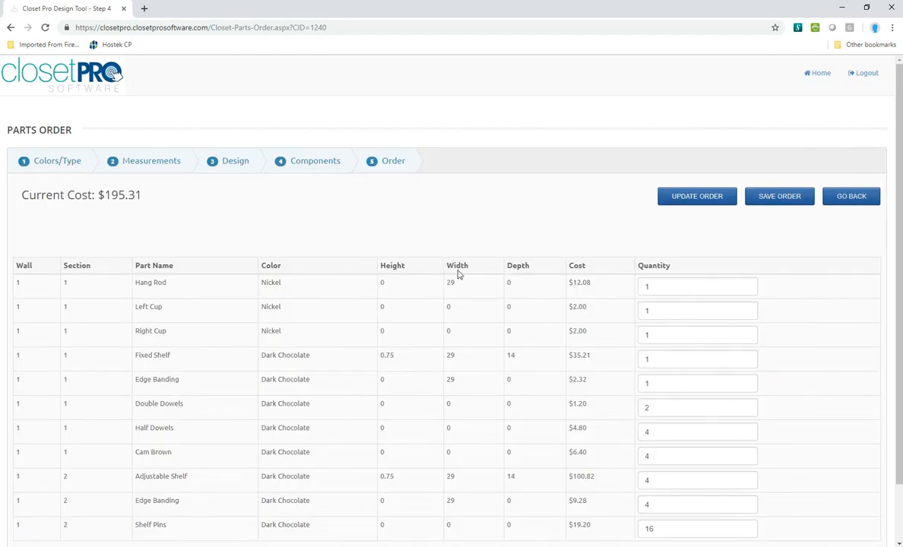
scroll("down", 3)
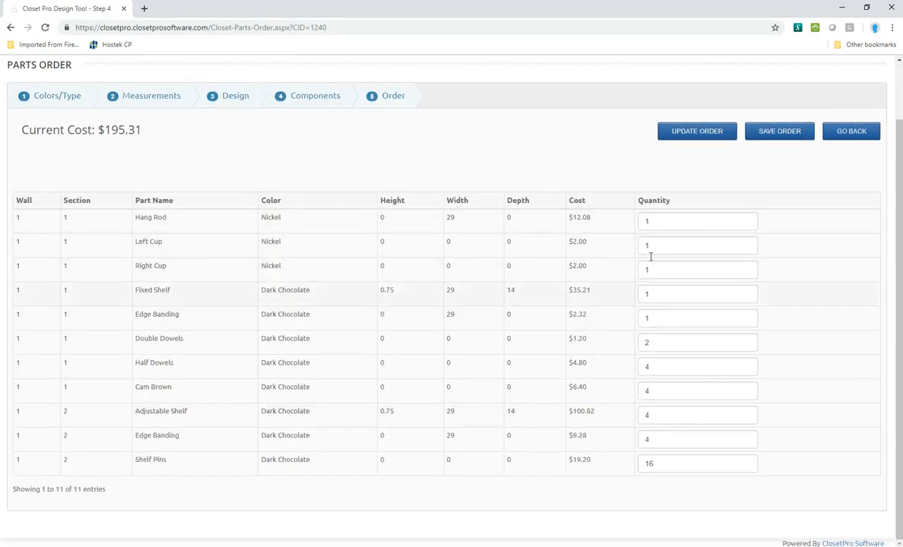
mouse_move(854, 144)
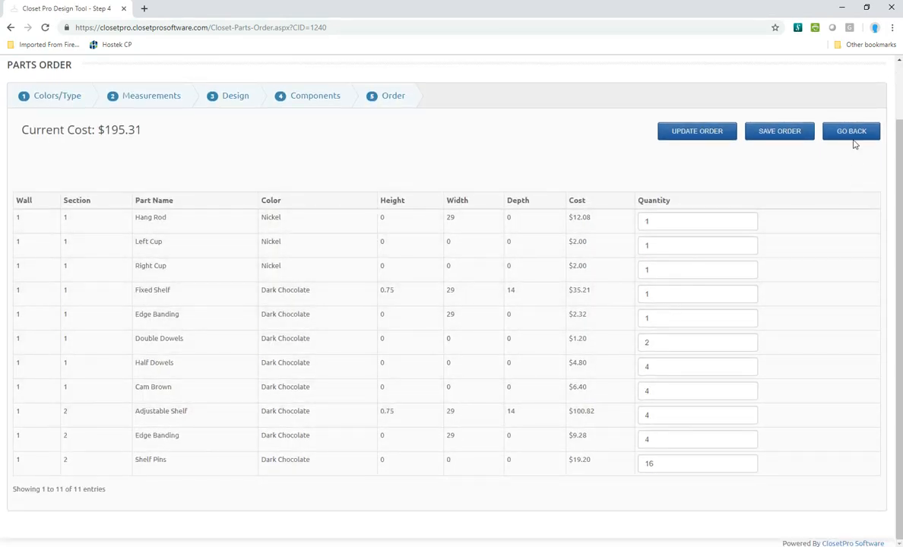
left_click(850, 131)
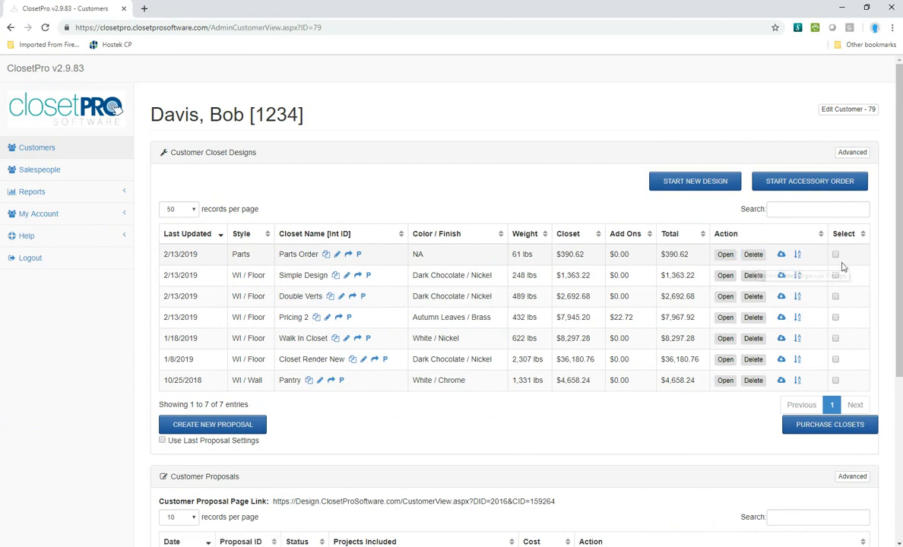
left_click(836, 254)
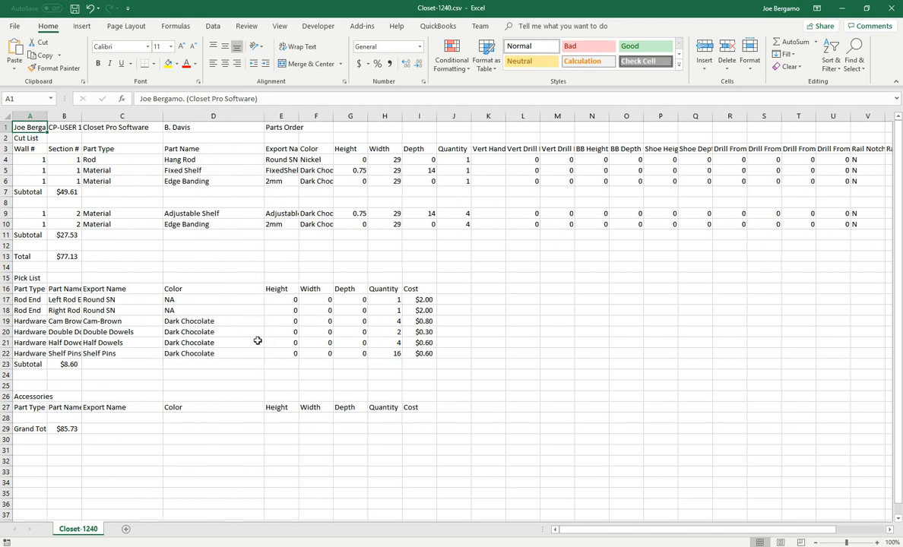
mouse_move(187, 189)
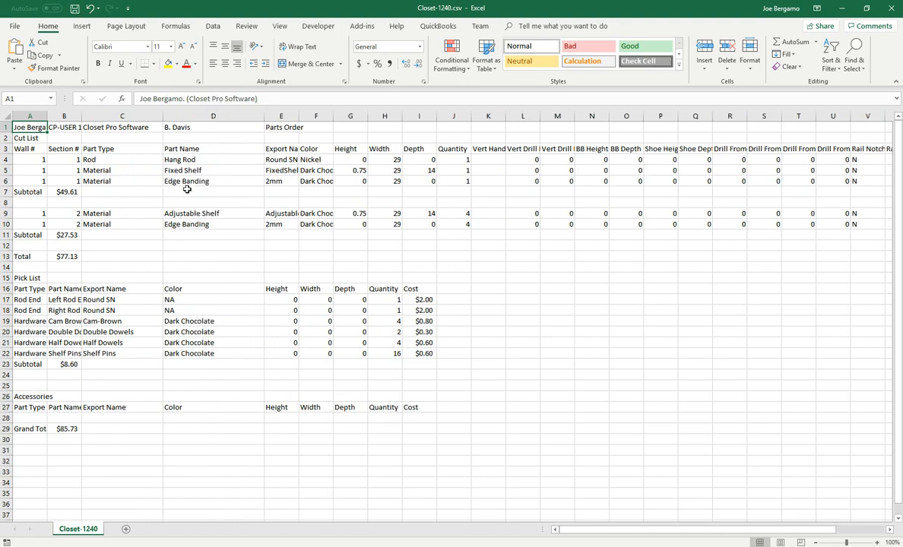
mouse_move(198, 232)
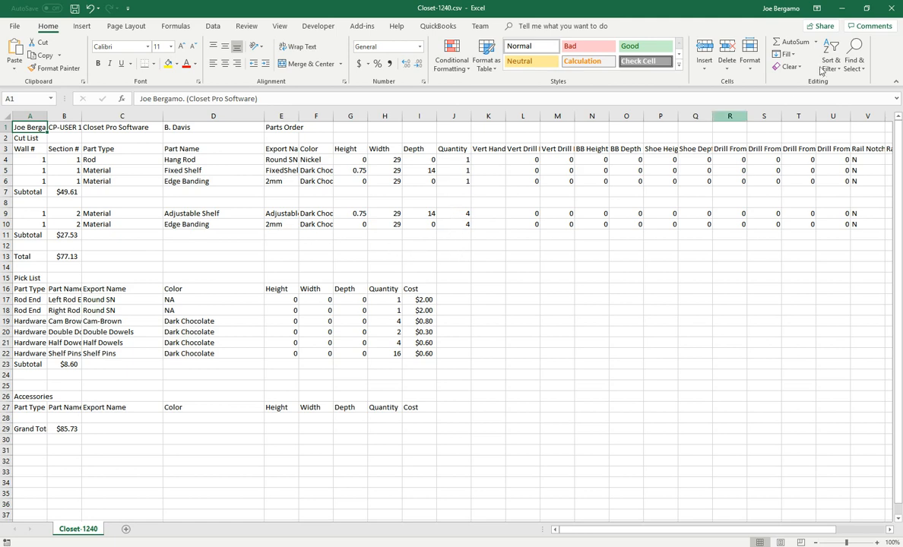
Step: Close the Closet-1240 cut list in Excel and answer the save prompt
left_click(895, 8)
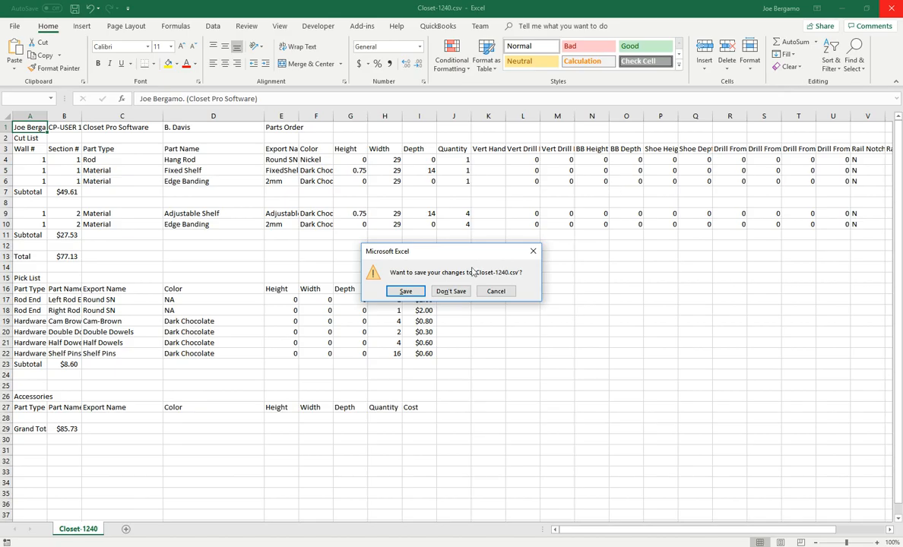
left_click(450, 291)
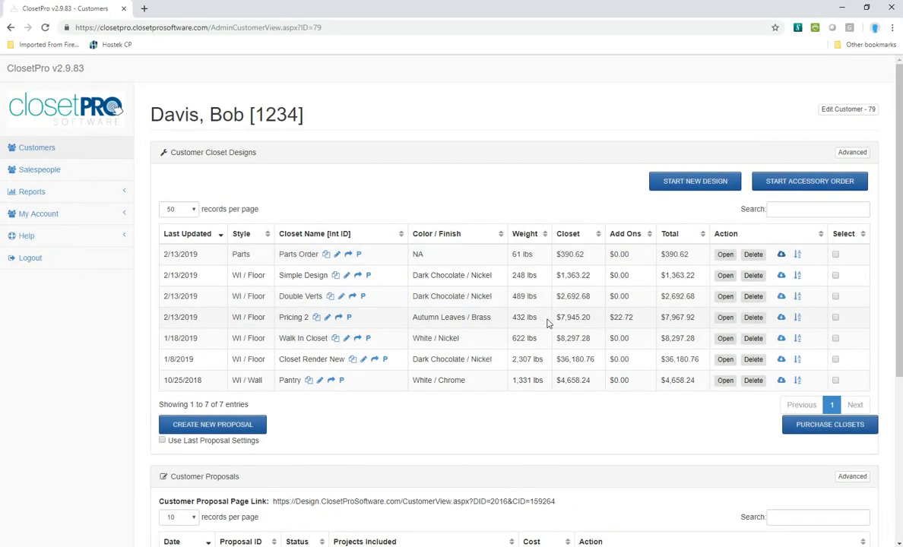